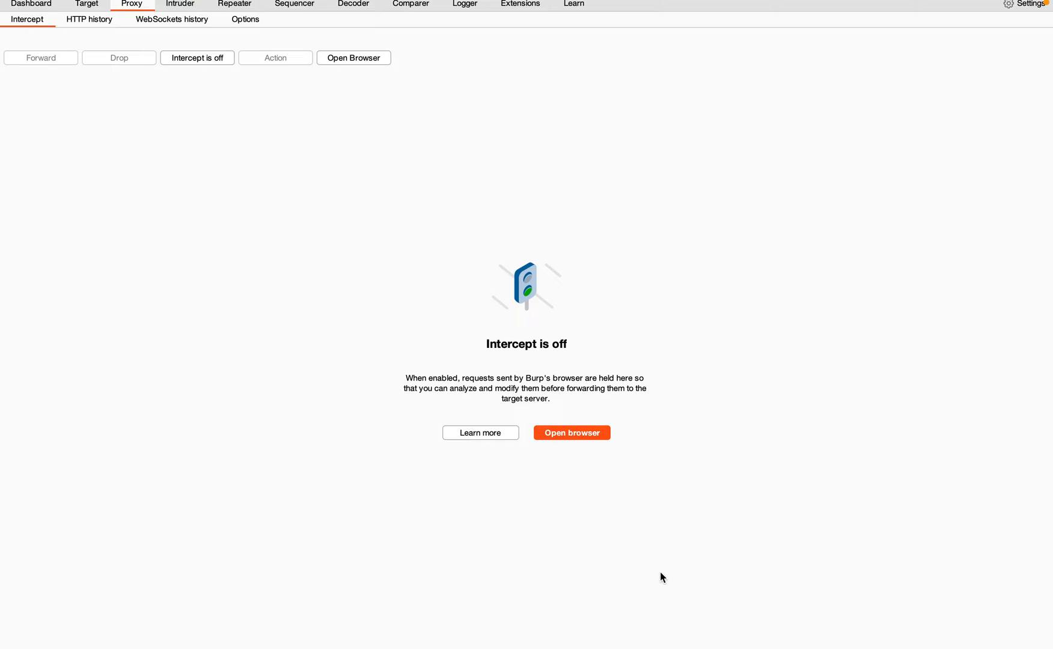
mouse_move(400, 277)
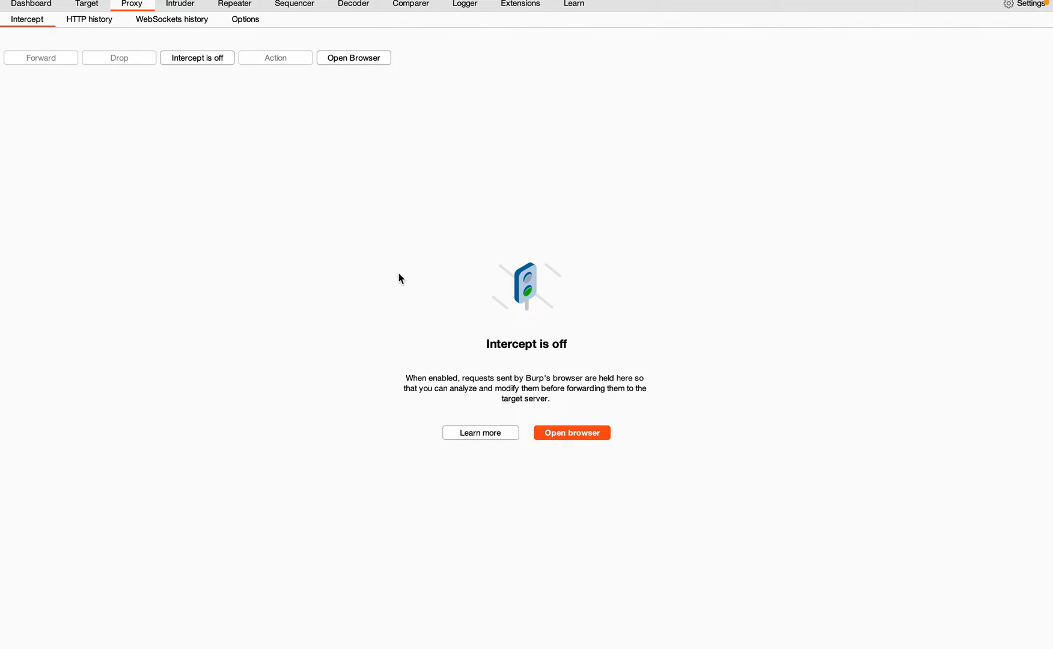
mouse_move(372, 243)
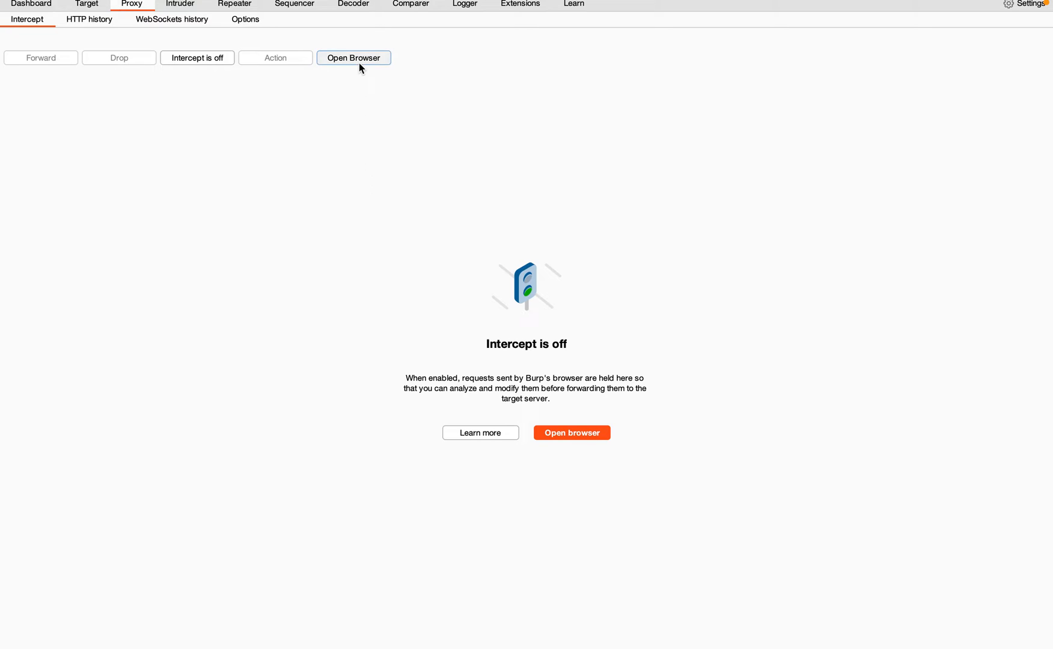
Launch Burp's Chromium browser and load the prototype pollution lab's blog page
left_click(354, 58)
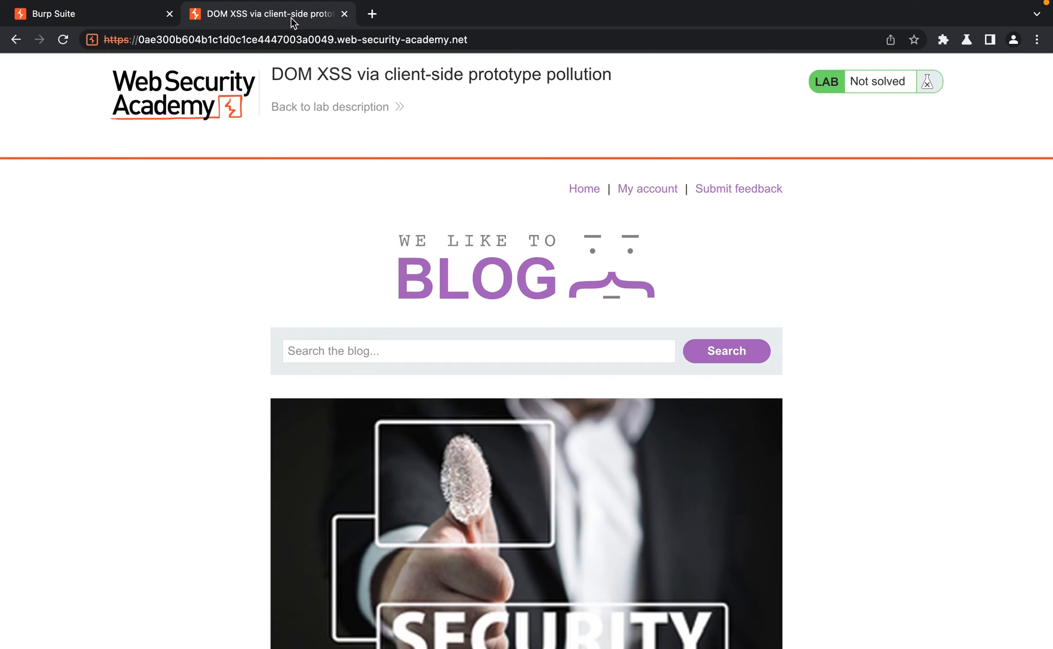
mouse_move(382, 122)
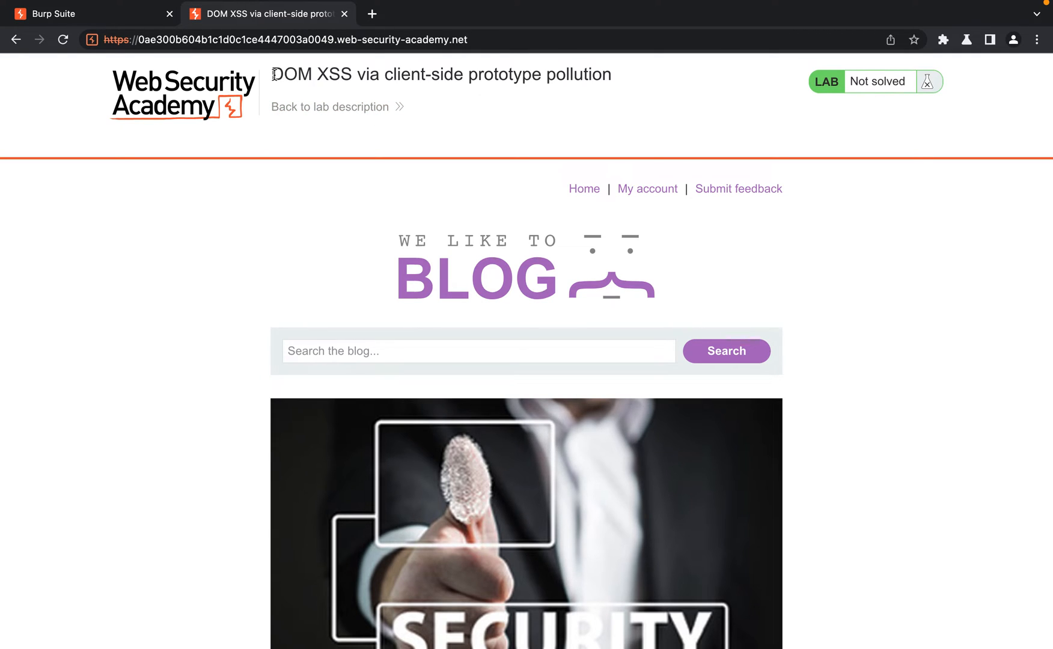
mouse_move(683, 105)
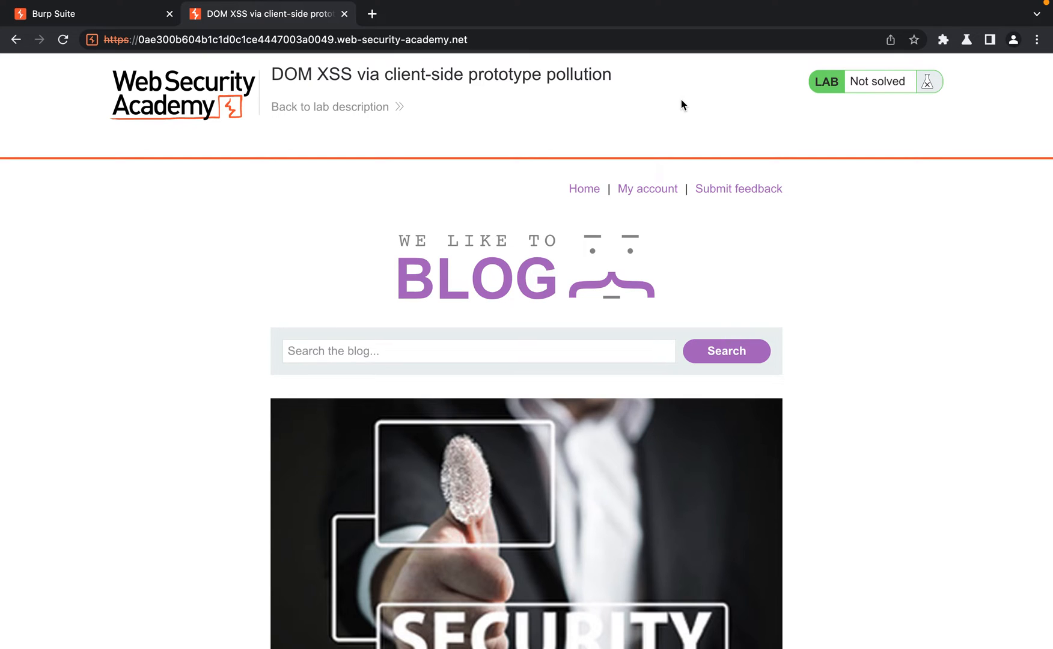
mouse_move(898, 2)
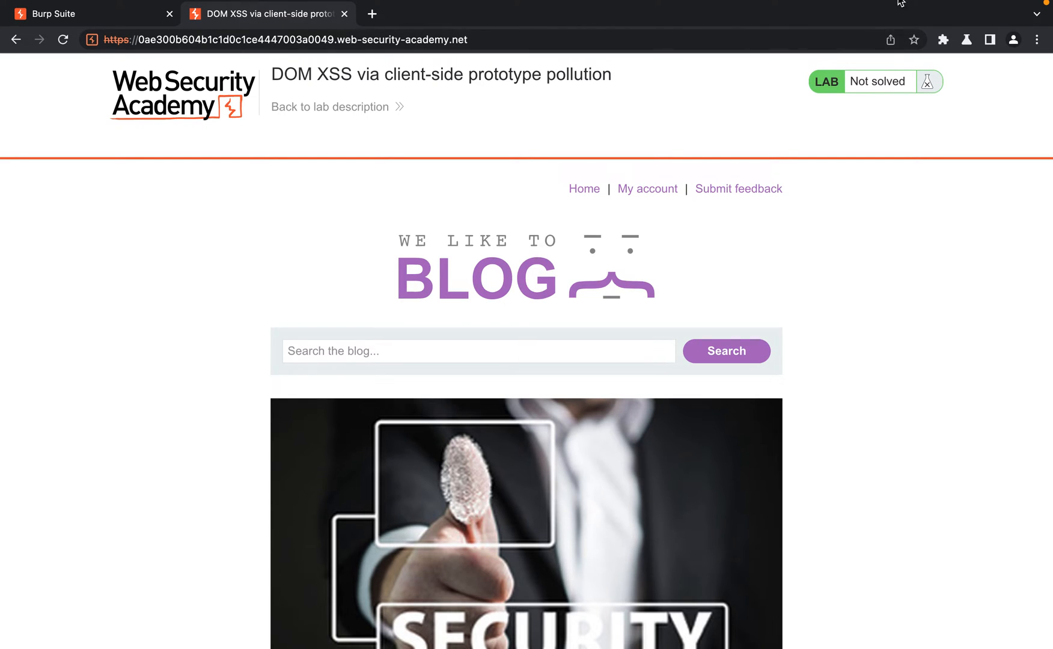
mouse_move(970, 141)
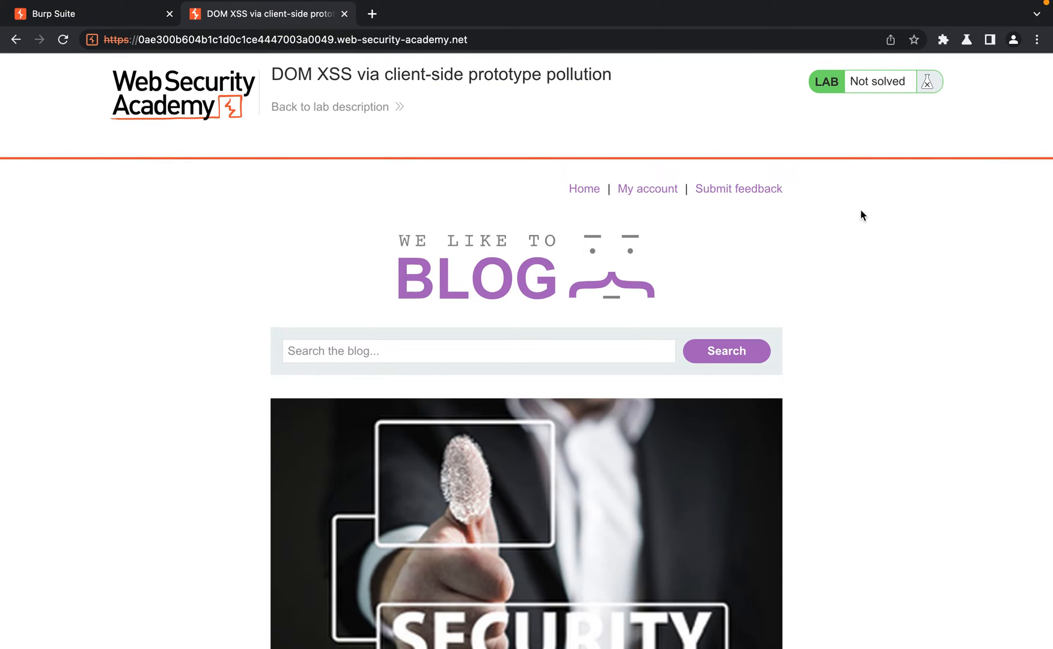
Inspect the lab page, switch devtools to DOM Invader and list the browser extensions
right_click(863, 214)
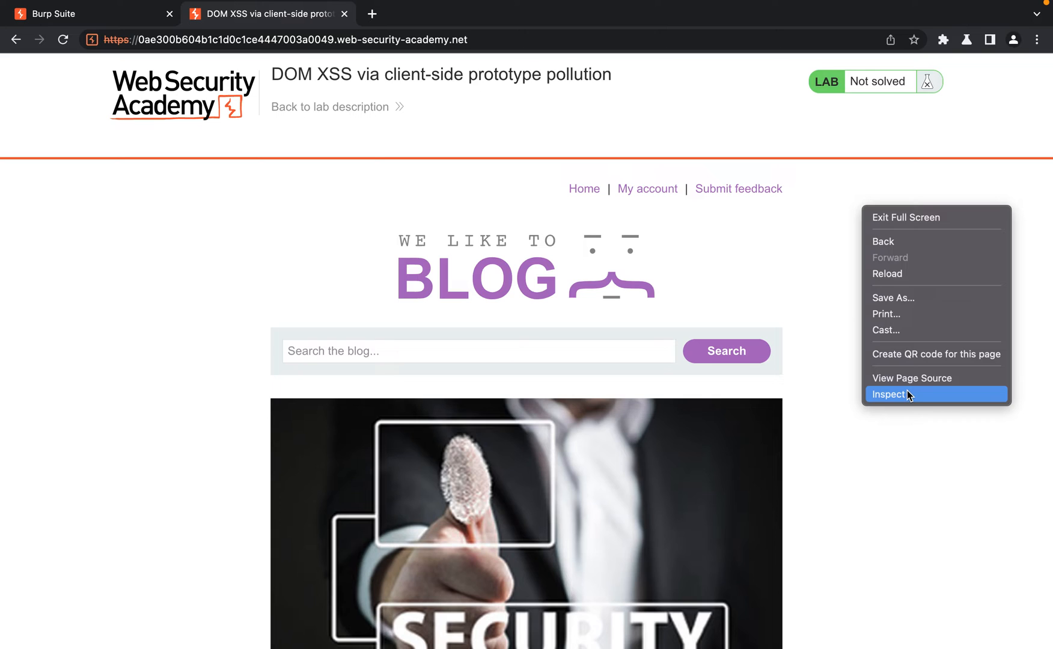
left_click(888, 394)
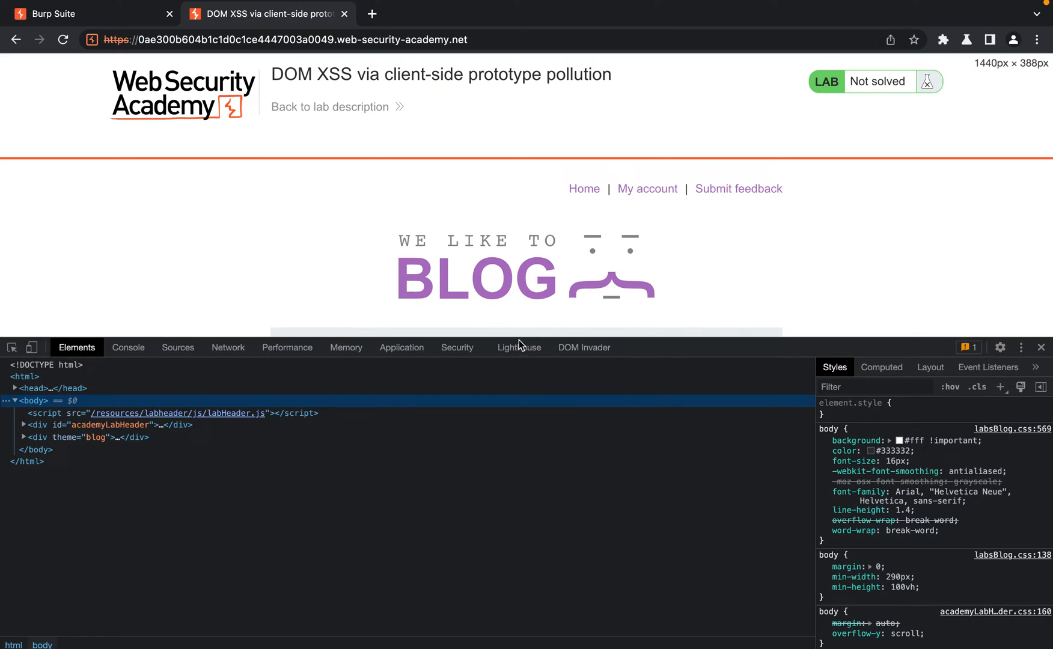
left_click(584, 348)
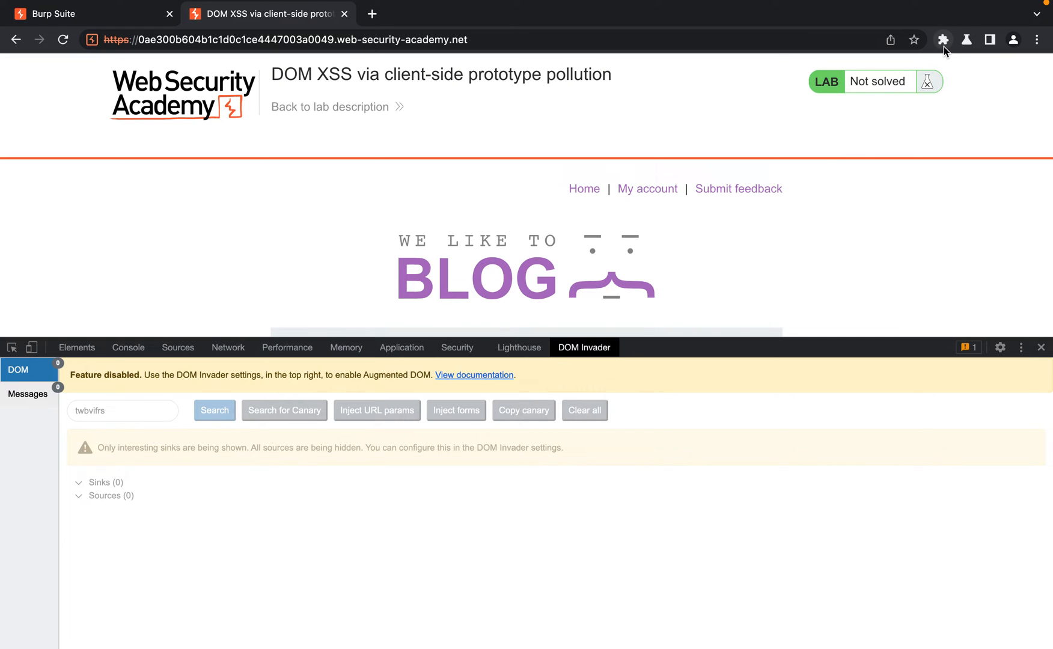
left_click(943, 38)
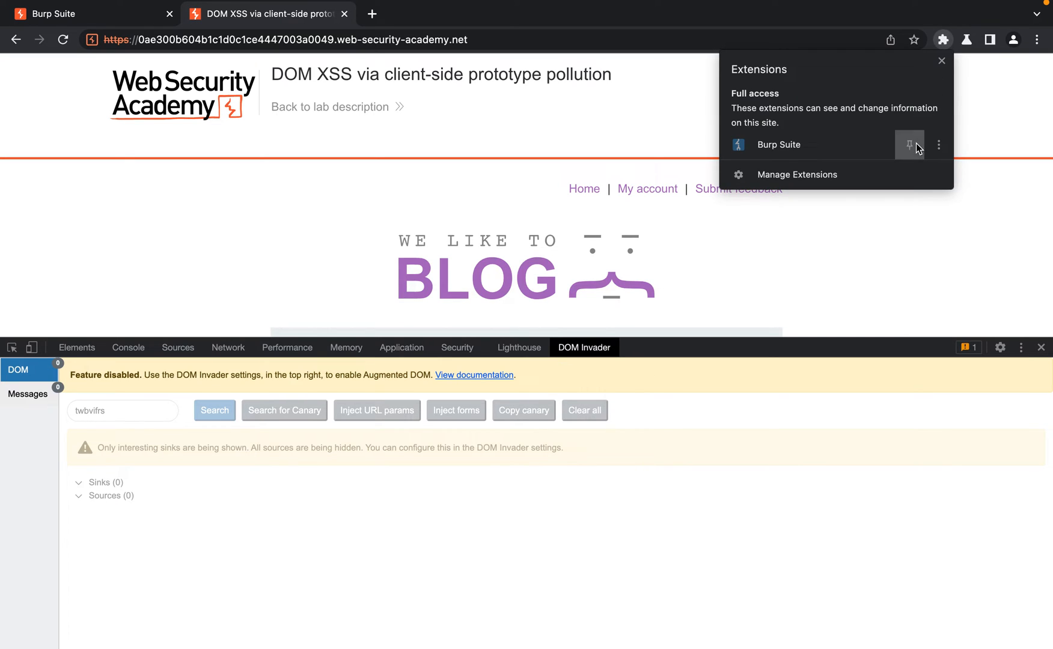
Switch DOM Invader on in the Burp extension and enable the Prototype pollution attack type
left_click(909, 145)
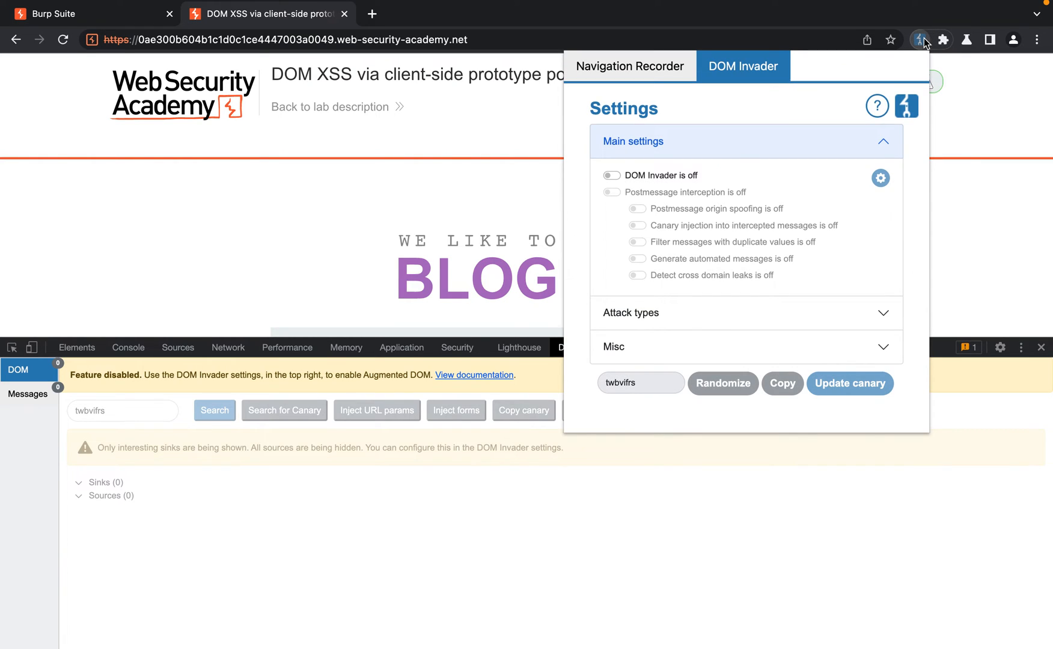
mouse_move(704, 116)
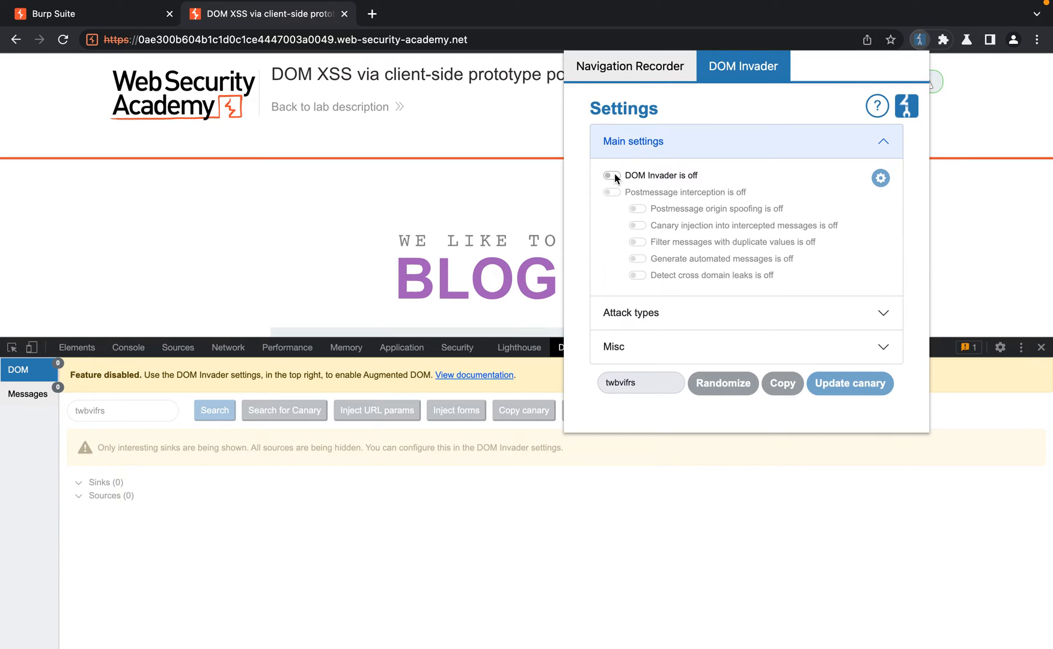
left_click(610, 176)
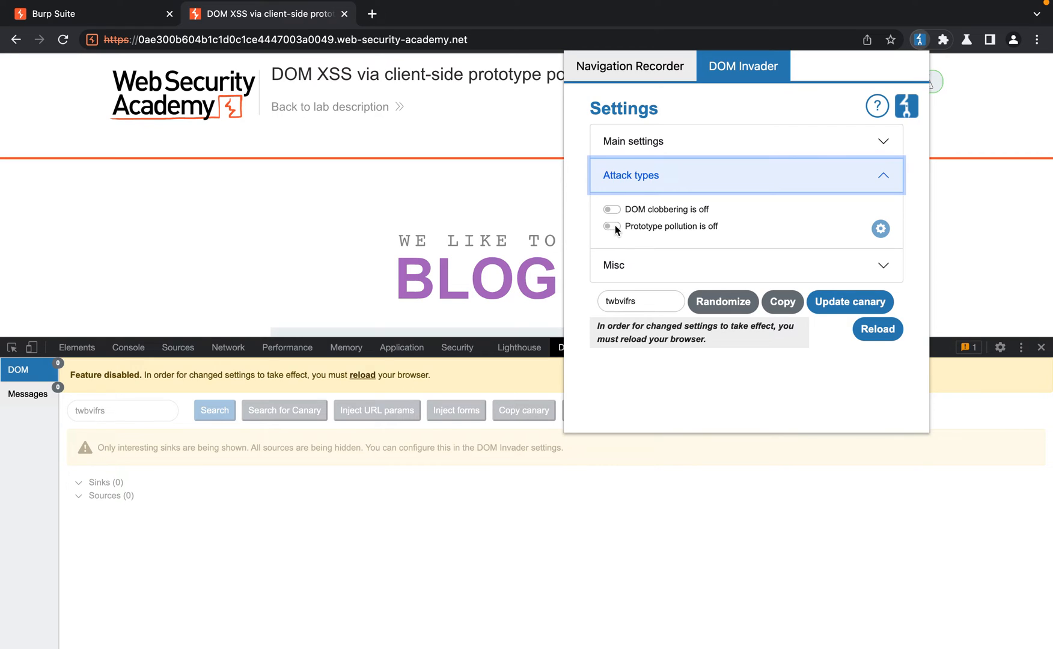
left_click(612, 226)
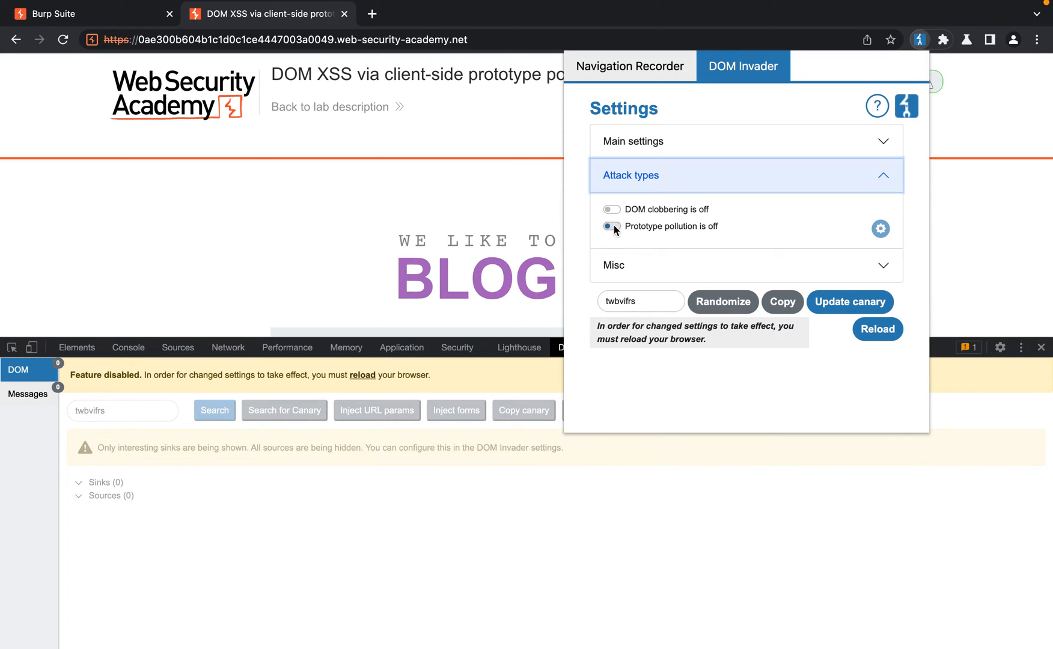
left_click(612, 226)
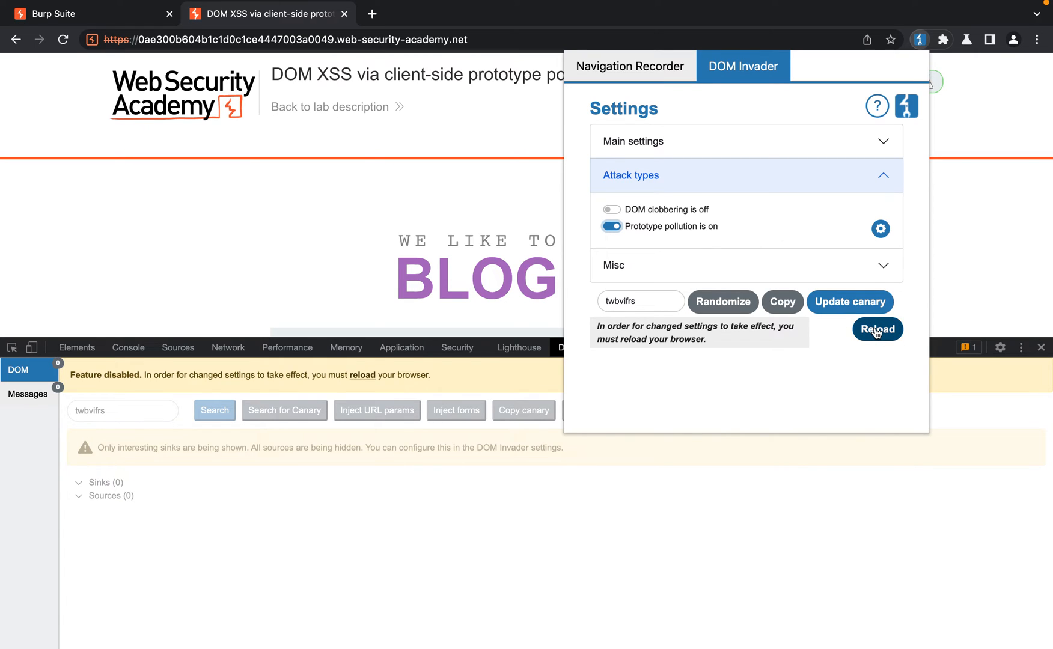
Reload the lab so DOM Invader shows two prototype pollution sources in the search string
left_click(878, 330)
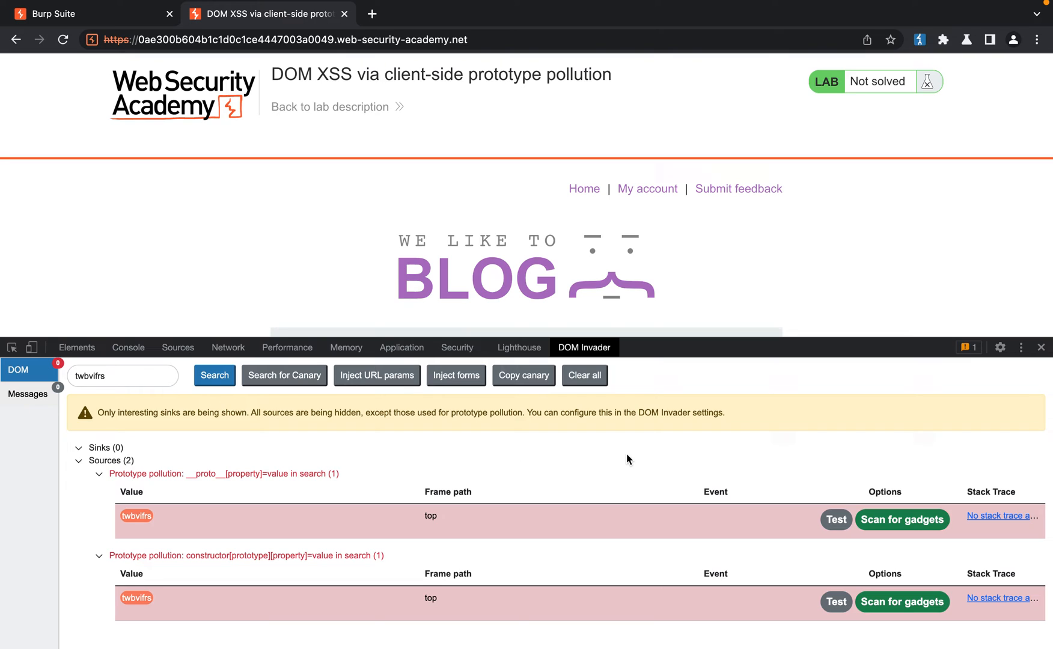
mouse_move(632, 257)
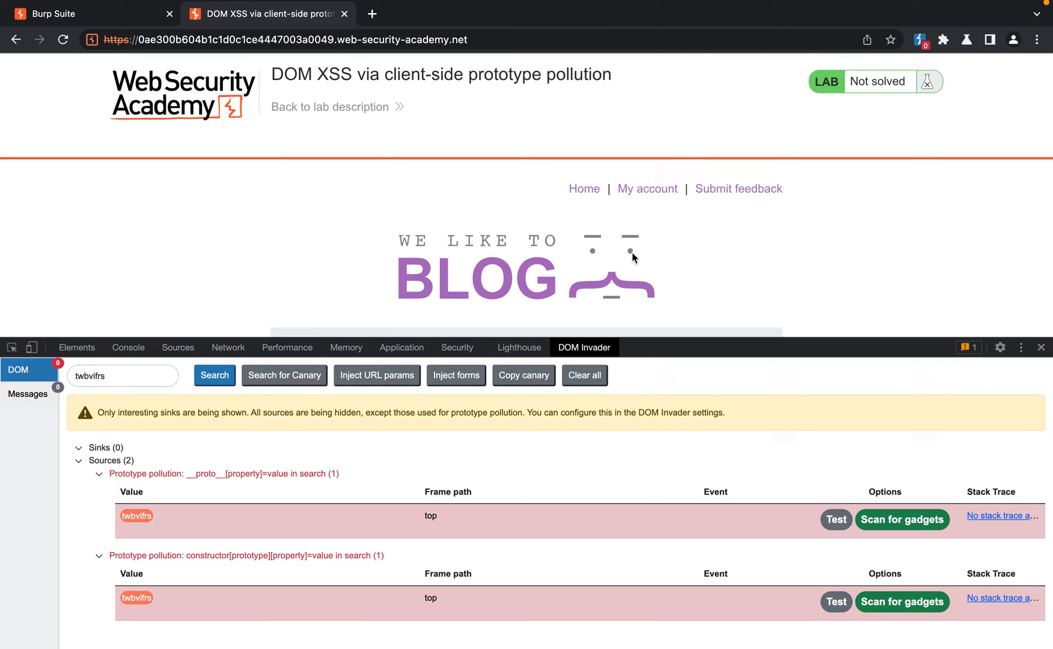
scroll("down", 3)
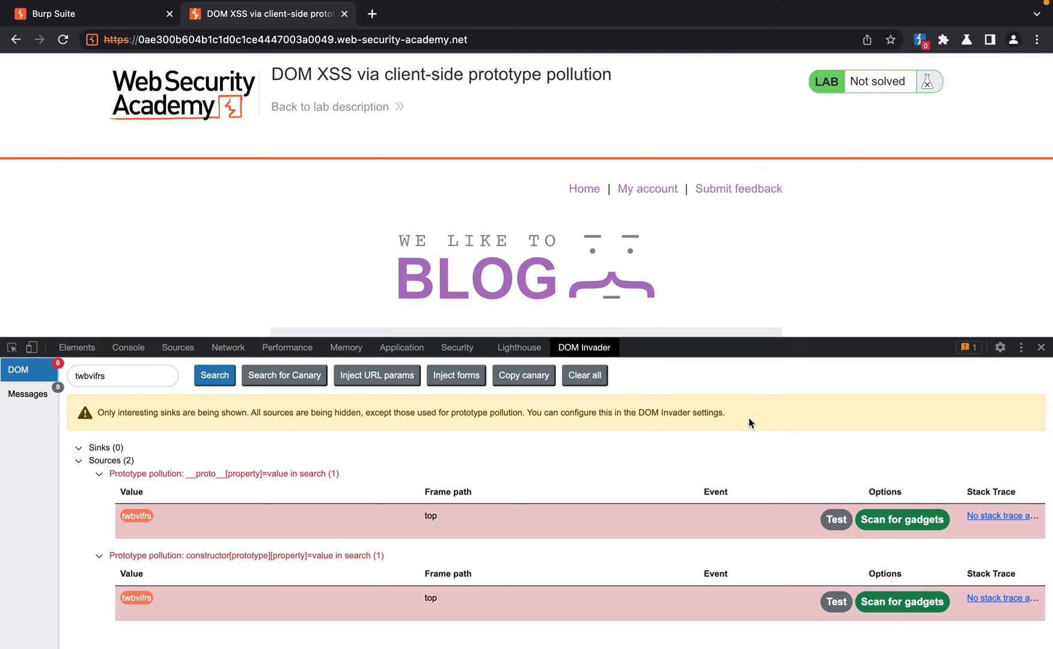
mouse_move(745, 479)
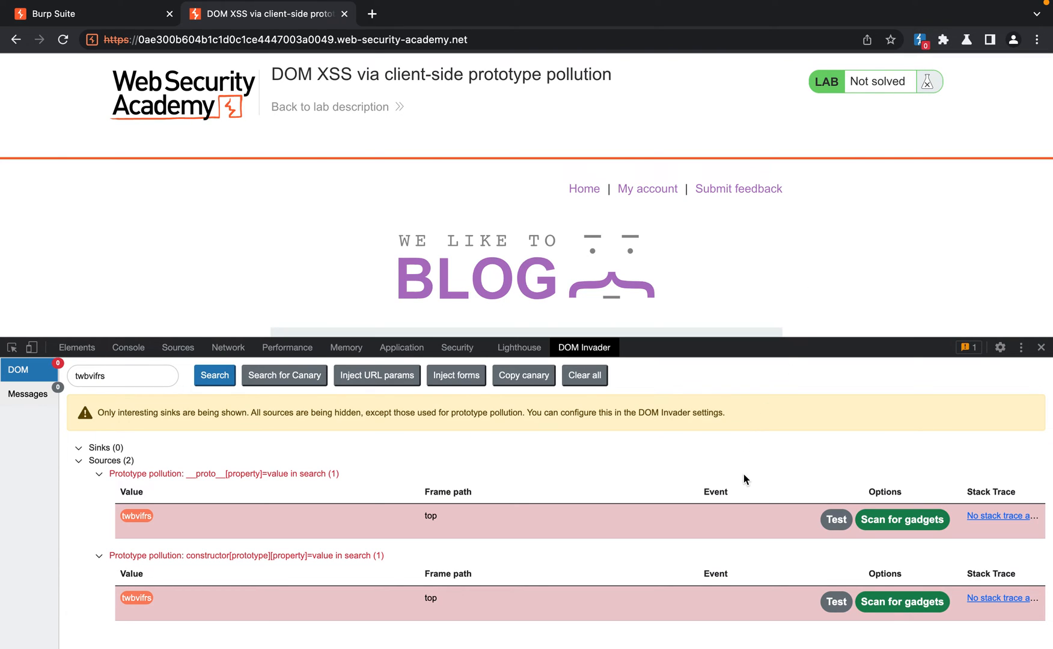
mouse_move(887, 472)
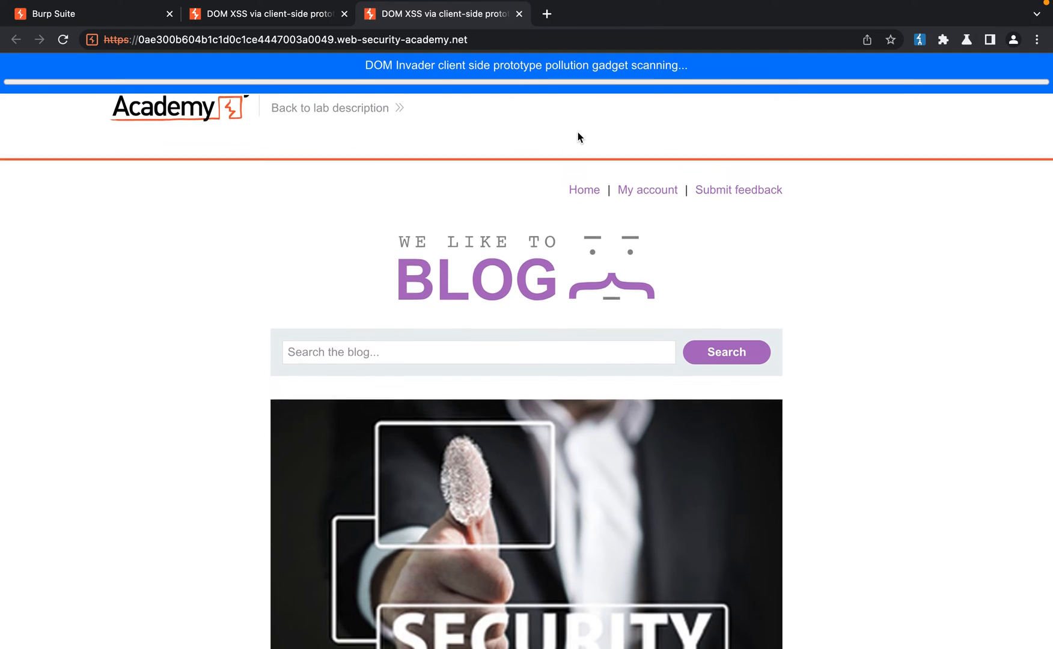
mouse_move(481, 148)
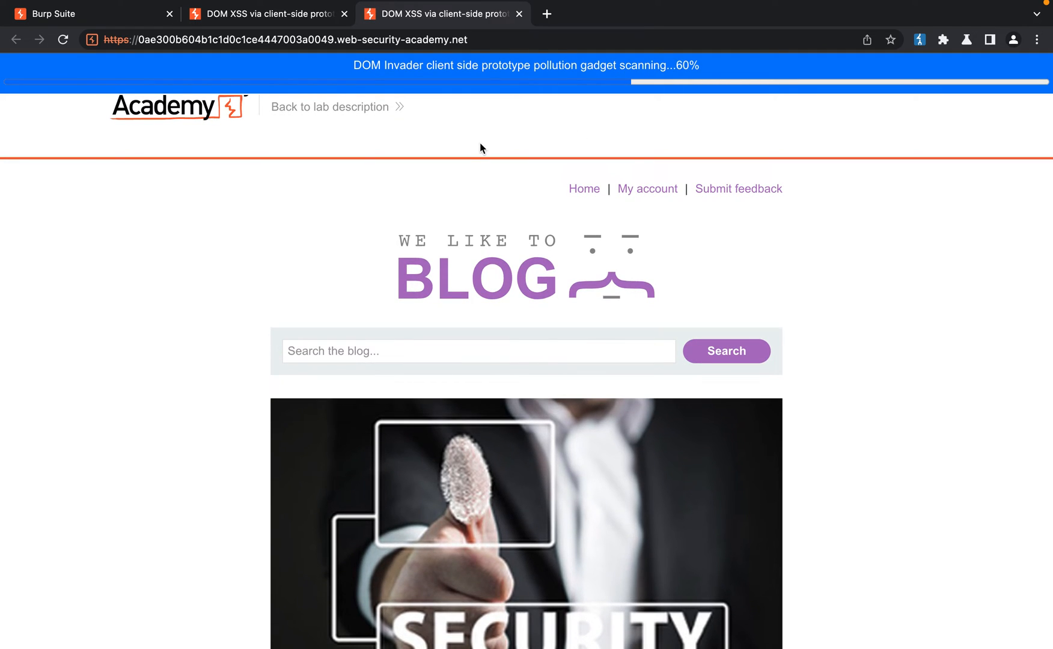
Inspect the gadget-scan tab and view DOM Invader's script.src sink finding
right_click(481, 148)
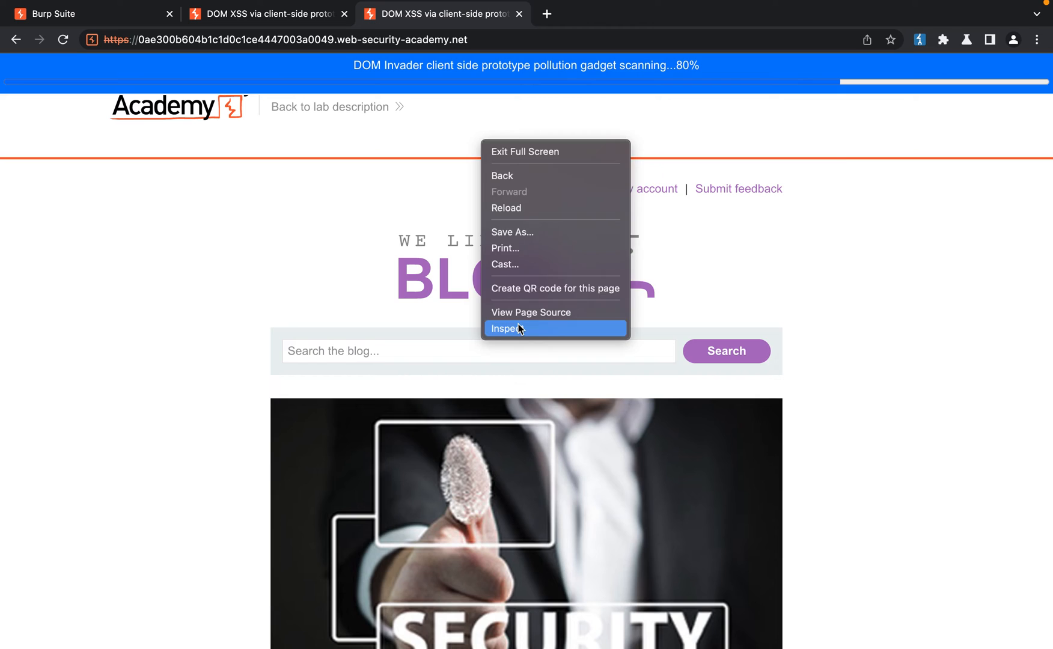
left_click(507, 328)
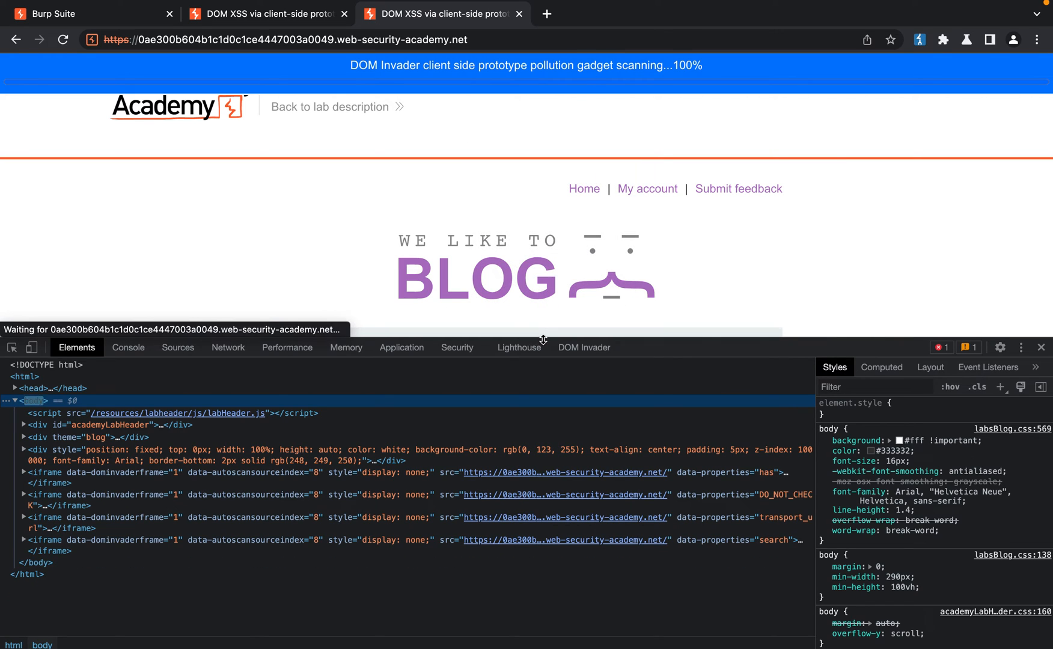
left_click(584, 348)
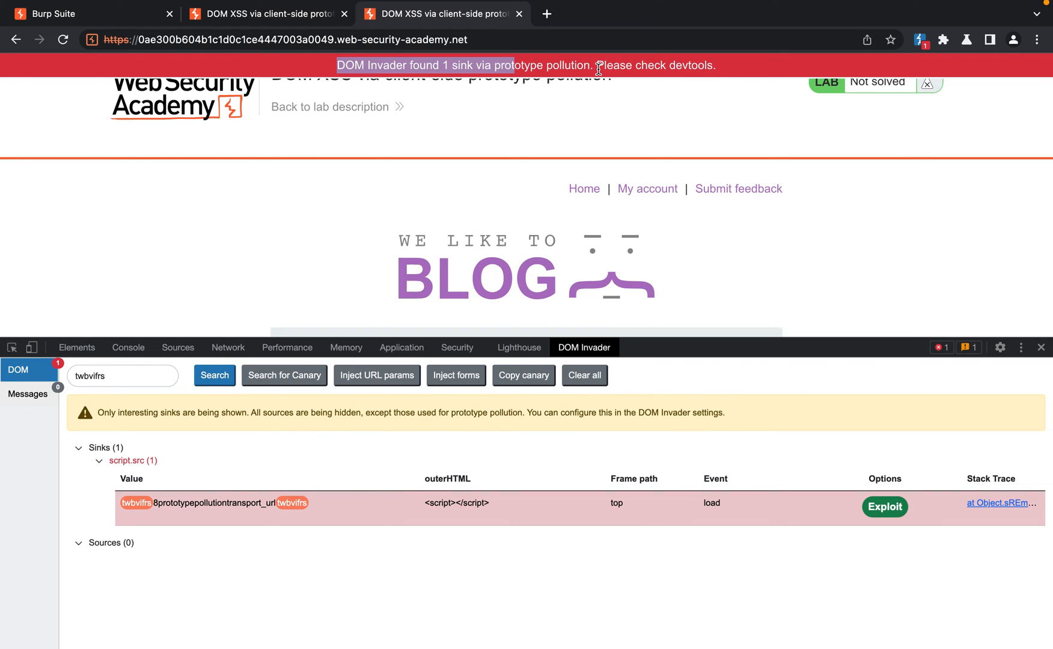
mouse_move(719, 341)
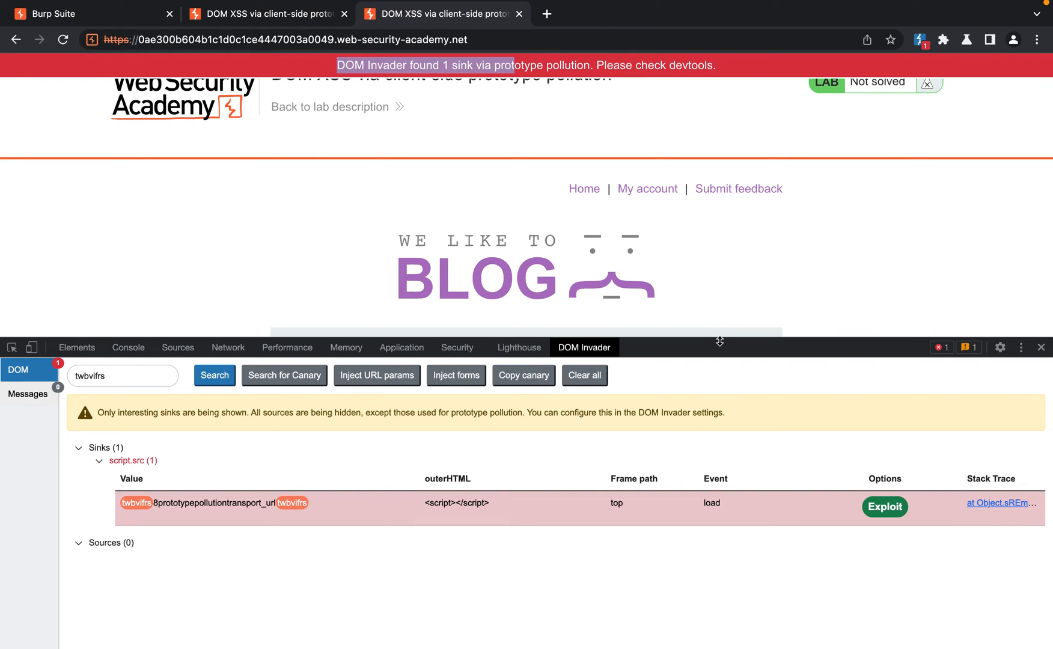
right_click(283, 274)
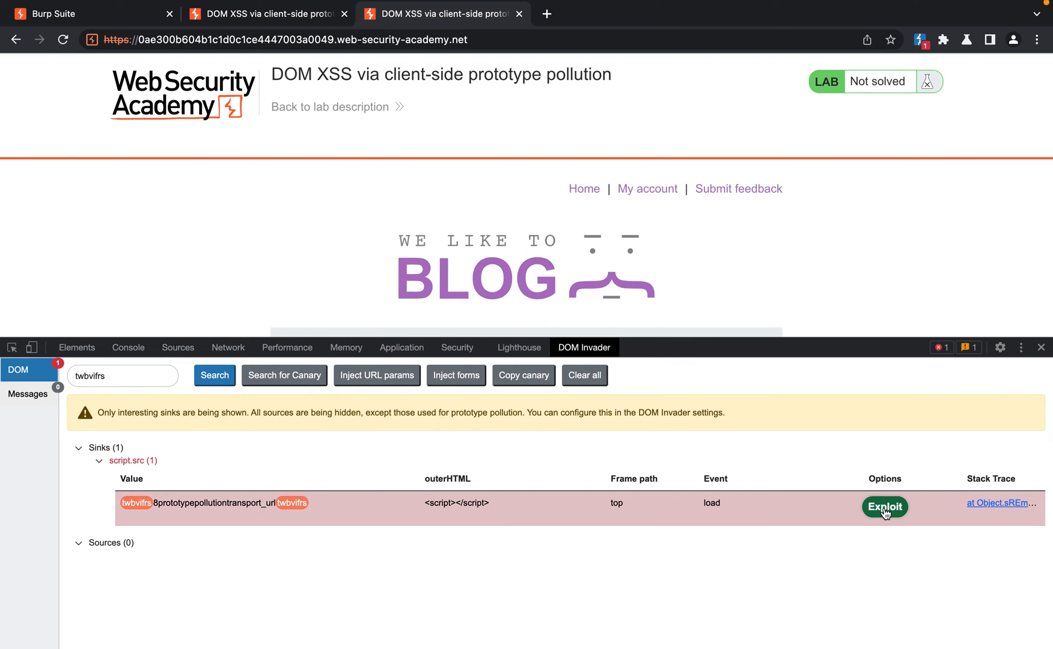
Exploit the script.src sink and dismiss the resulting alert so the lab shows Solved
left_click(884, 506)
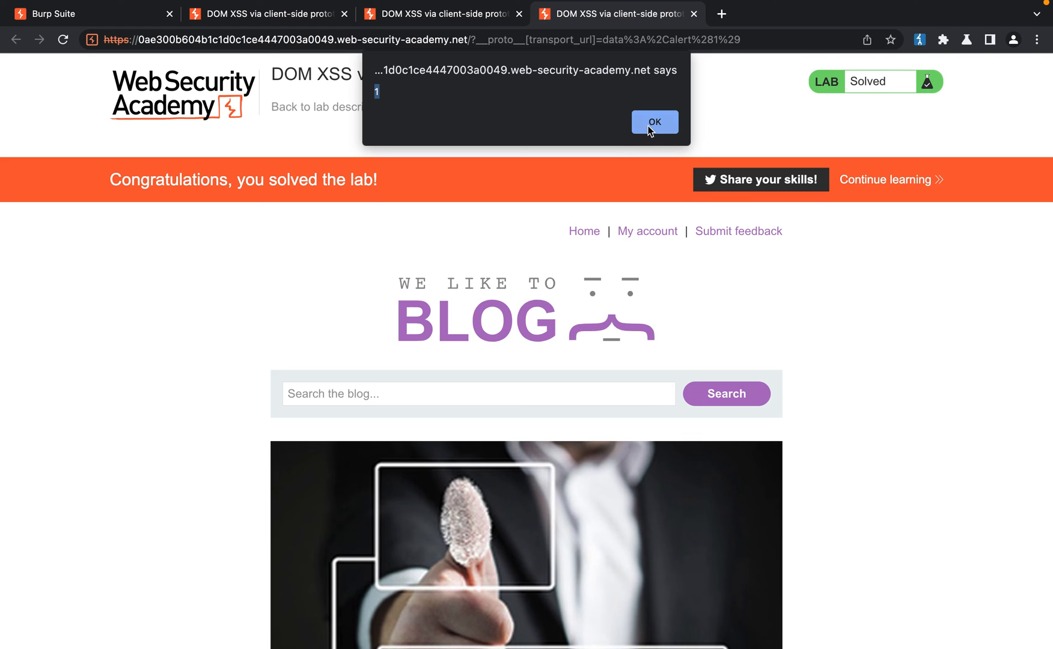
left_click(654, 121)
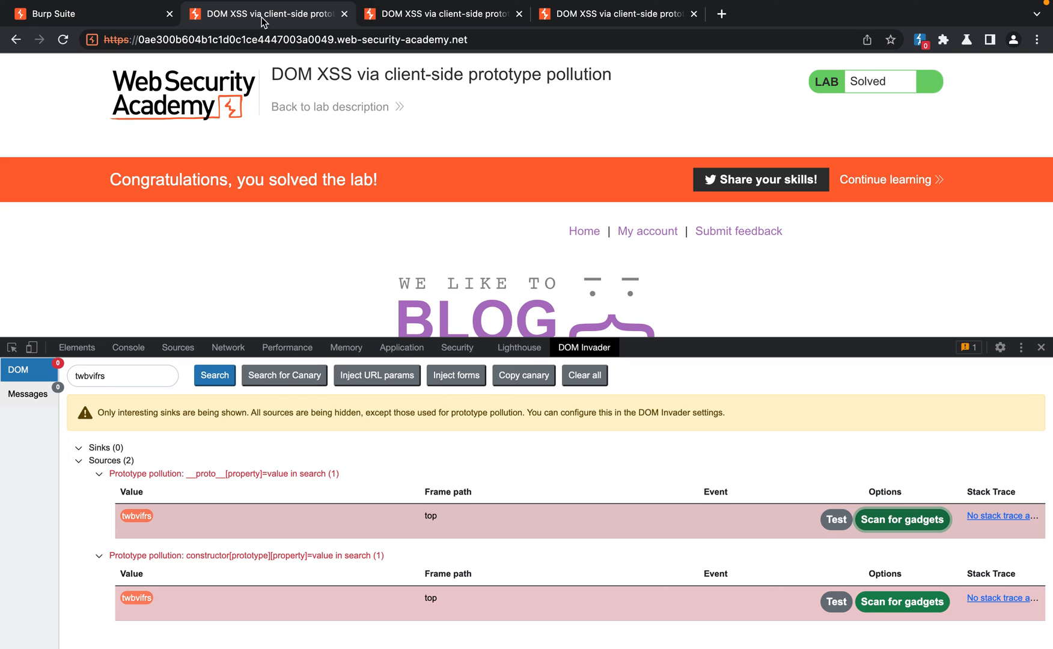